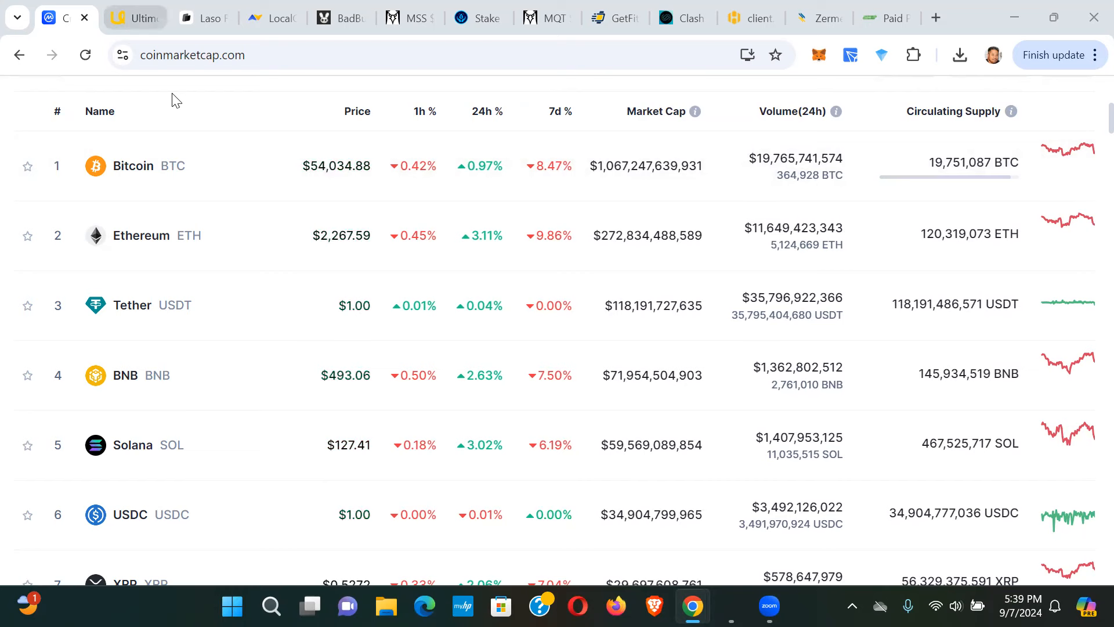
Reload the Ultimo tab and confirm form resubmission to show the 4% fees homepage
click(131, 18)
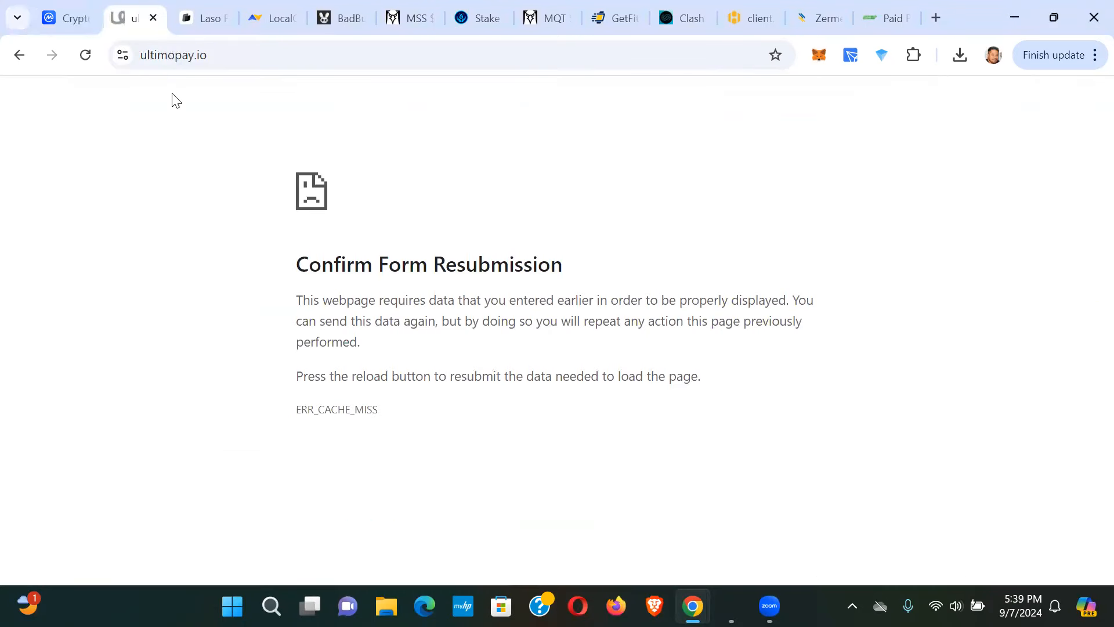
click(84, 54)
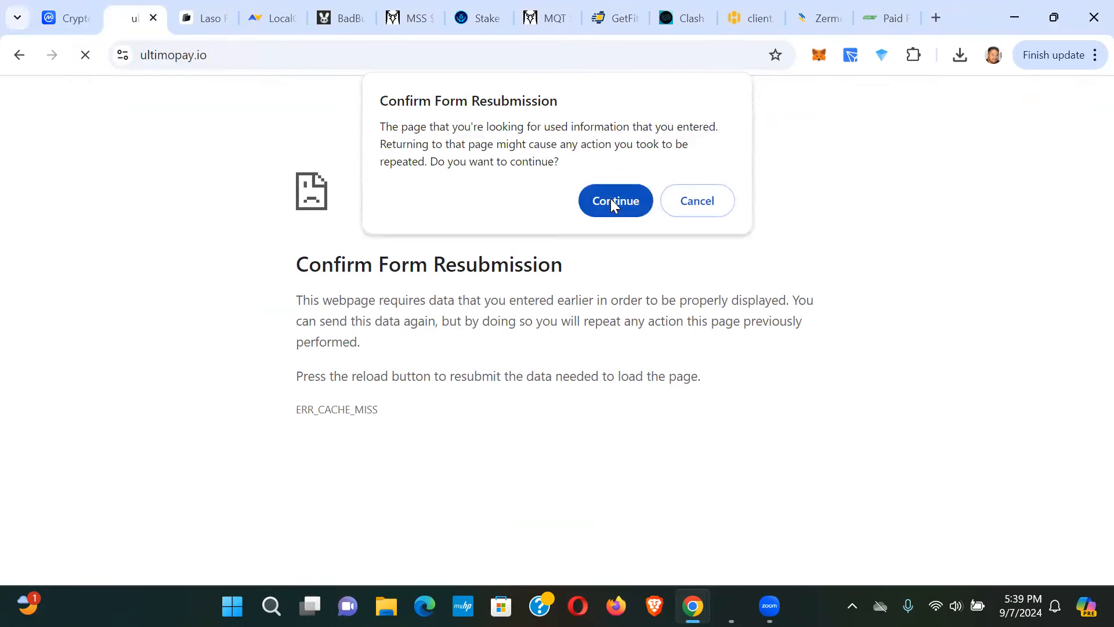
click(615, 200)
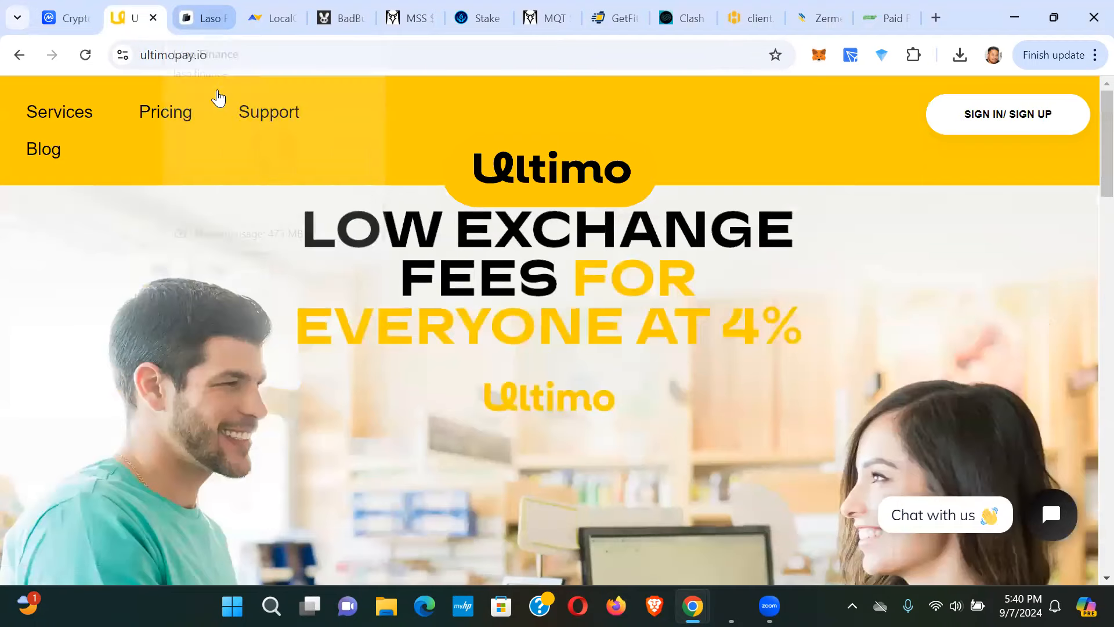
Switch to the Laso Finance tab showing its crypto prepaid card offer
click(202, 18)
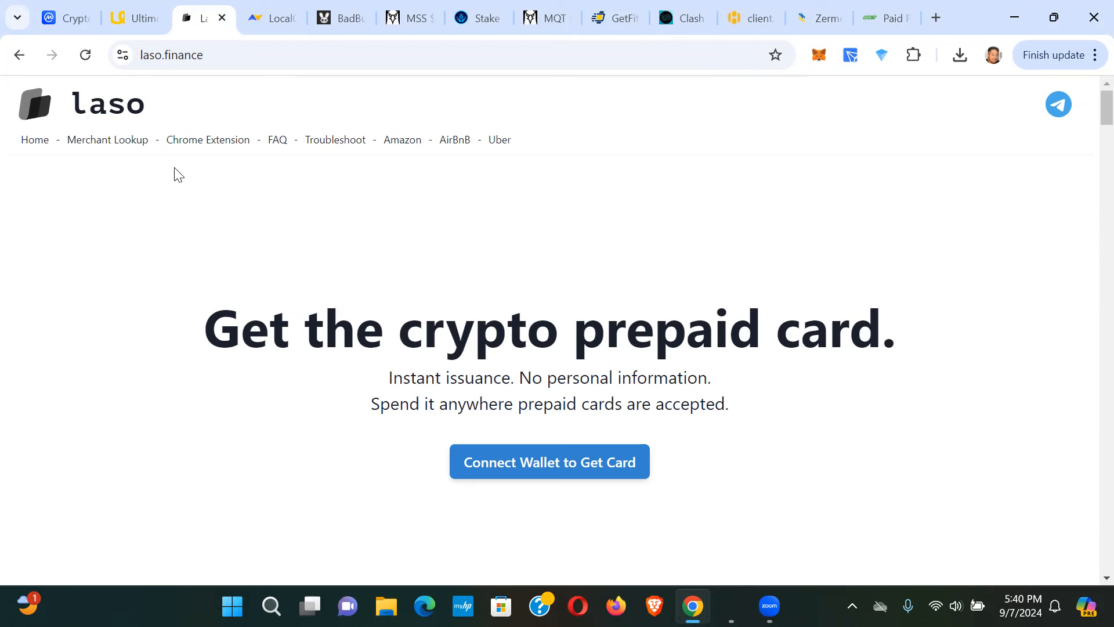
mouse_move(222, 98)
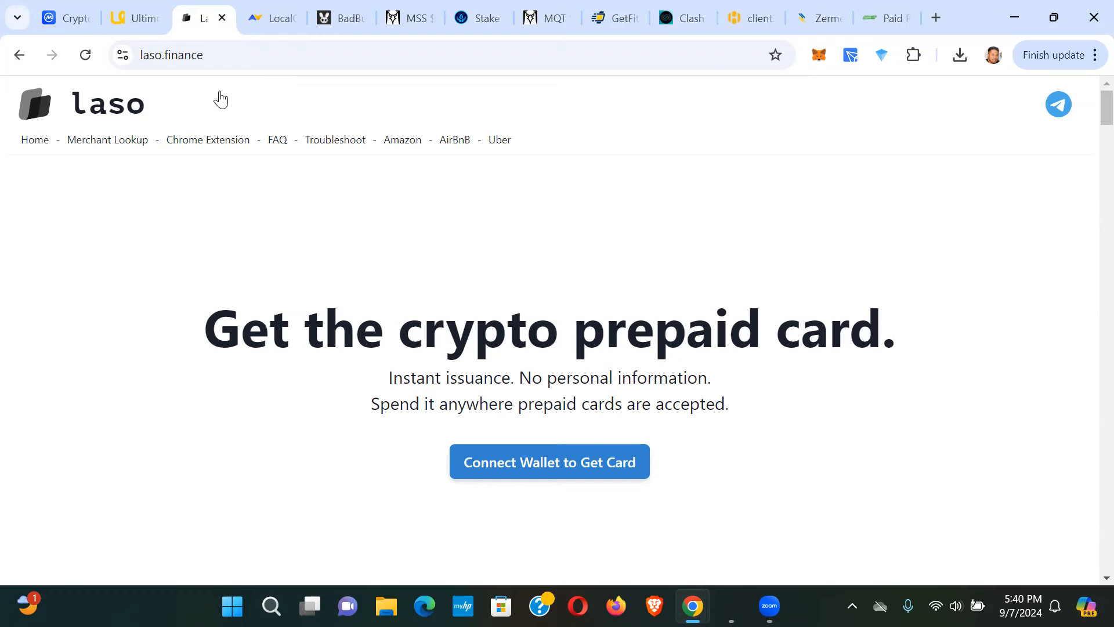
Switch to the LocalCoinSwap tab promoting P2P trading with 300+ payment methods
click(271, 18)
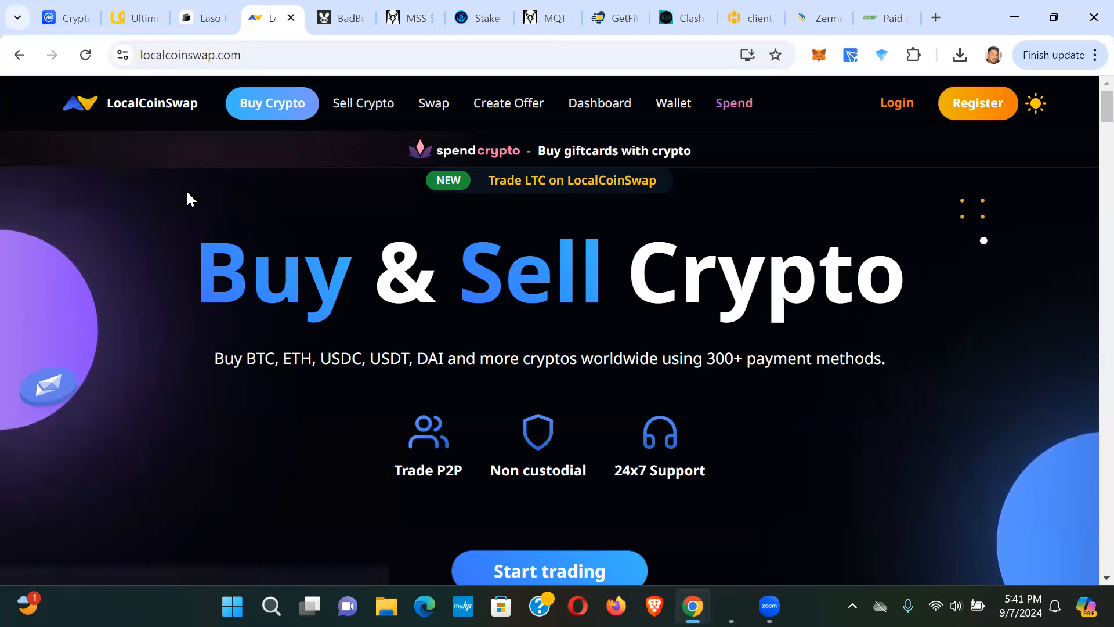
mouse_move(216, 200)
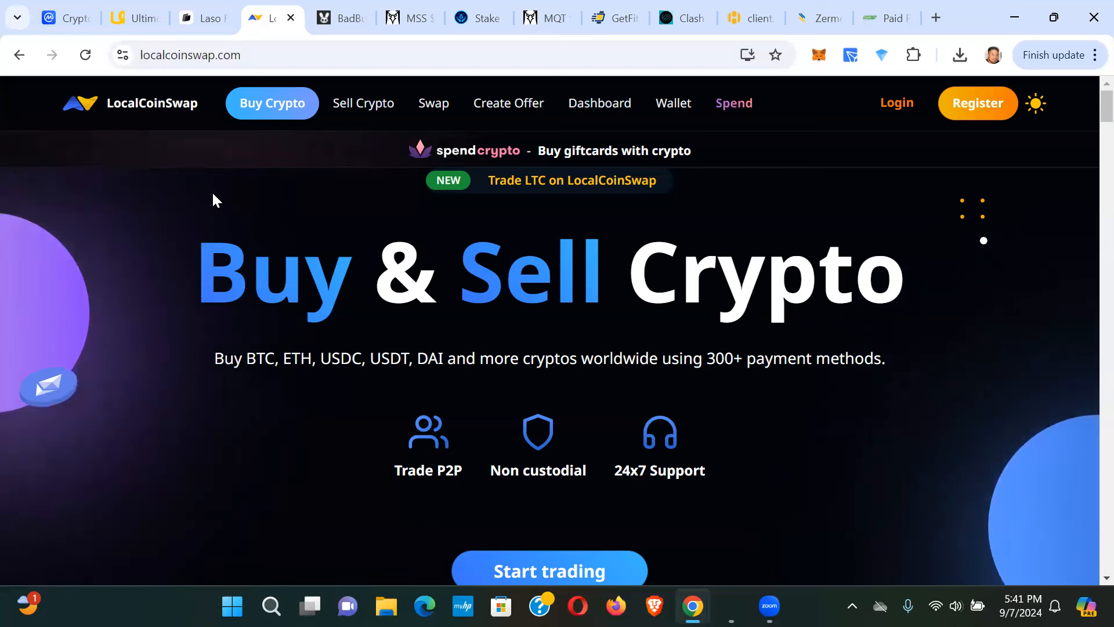
mouse_move(197, 186)
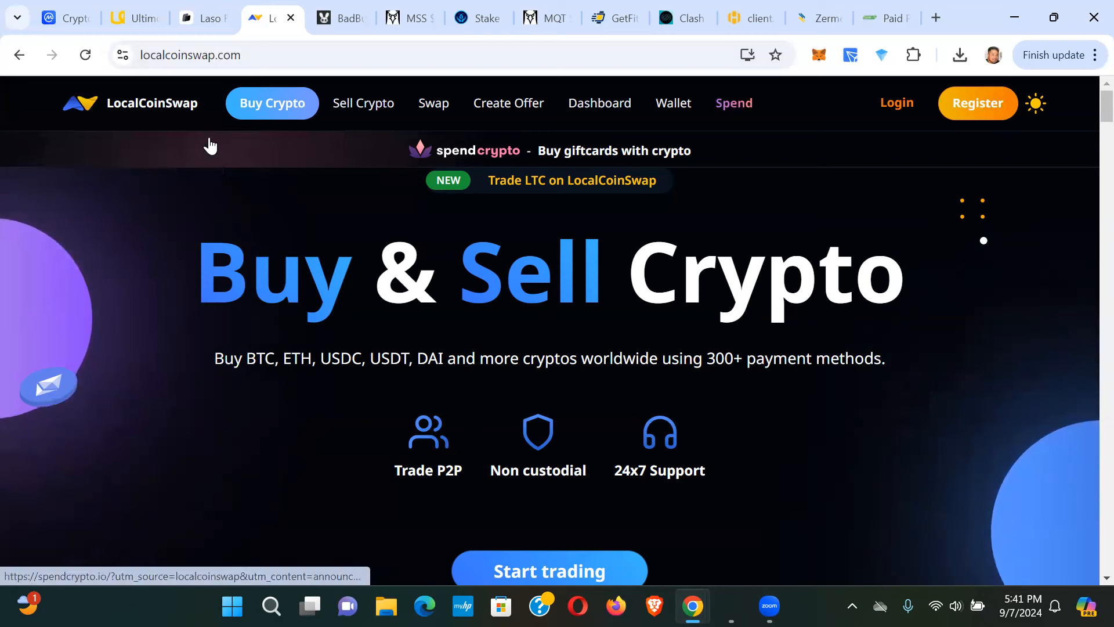
View the Bad Bunny Tap2Earn tab and scroll through its game description
click(339, 18)
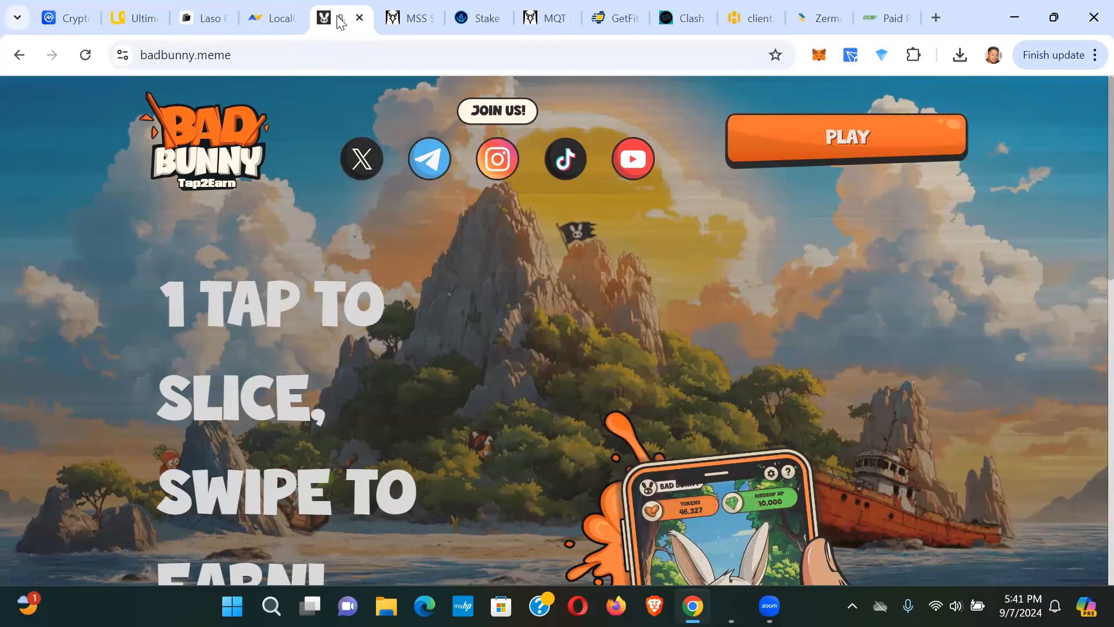
mouse_move(262, 192)
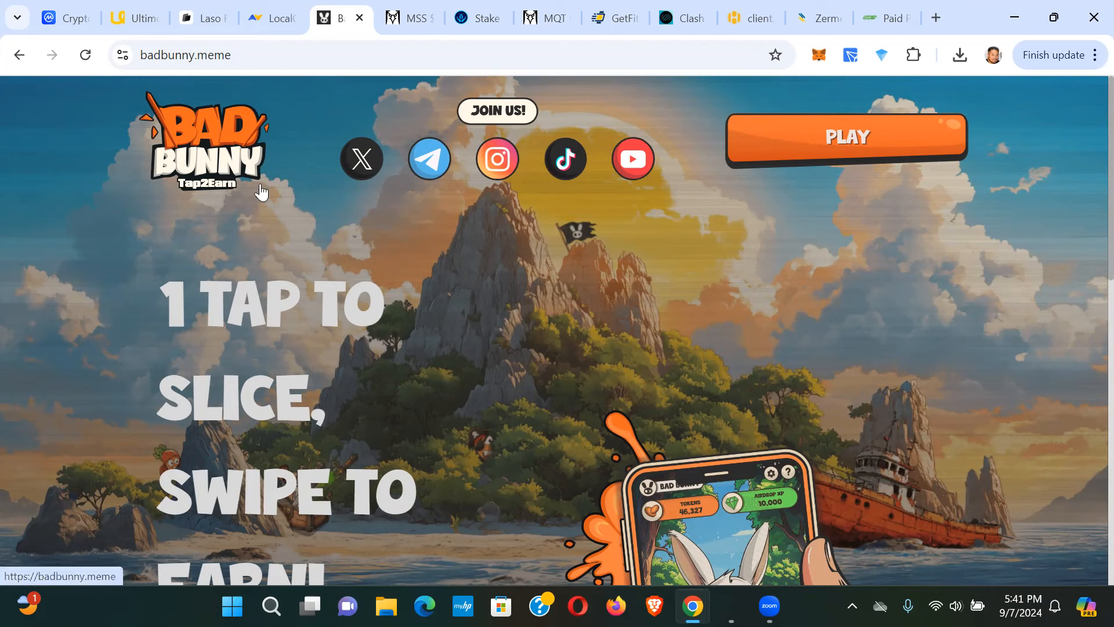
scroll(down, 3)
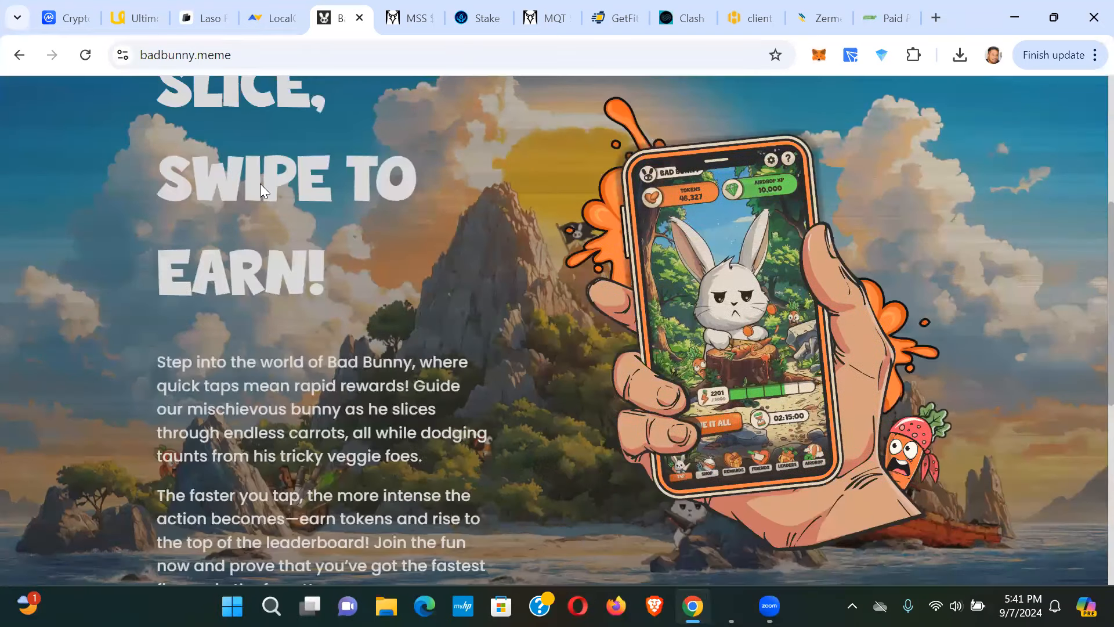
scroll(down, 3)
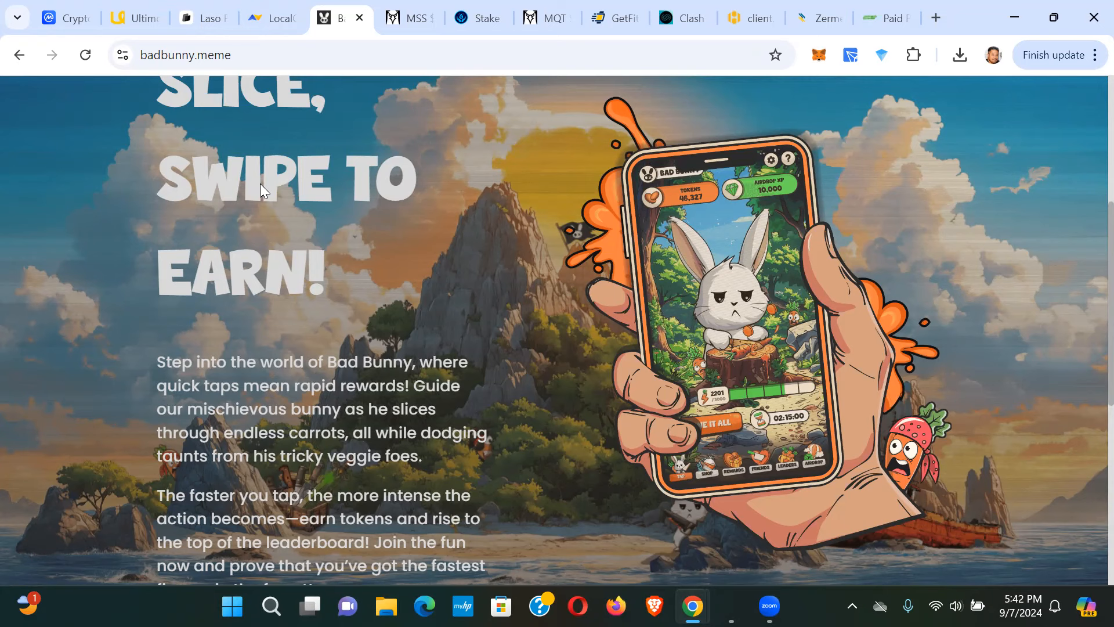
scroll(down, 3)
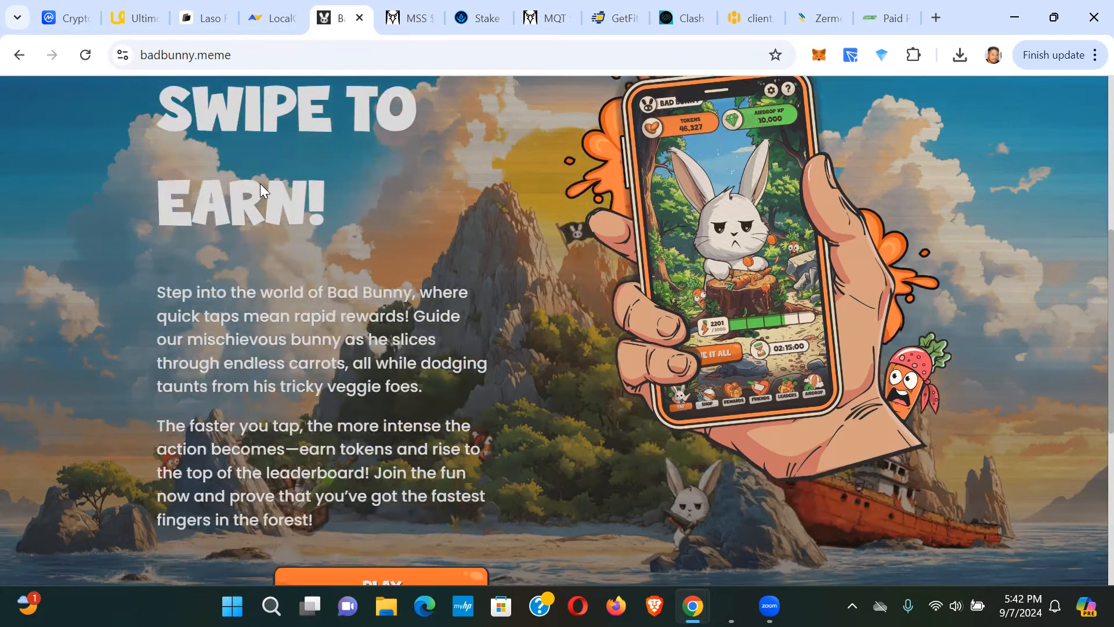
scroll(down, 3)
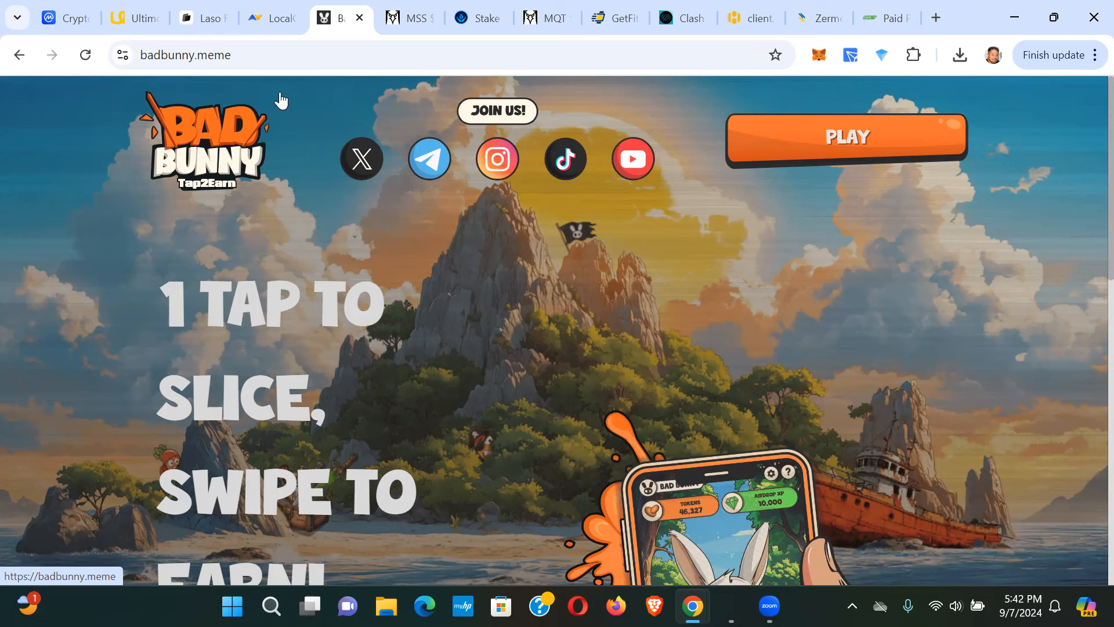
Switch to the DEX Screener MSS/WBNB PancakeSwap chart priced at $0.1122
click(405, 16)
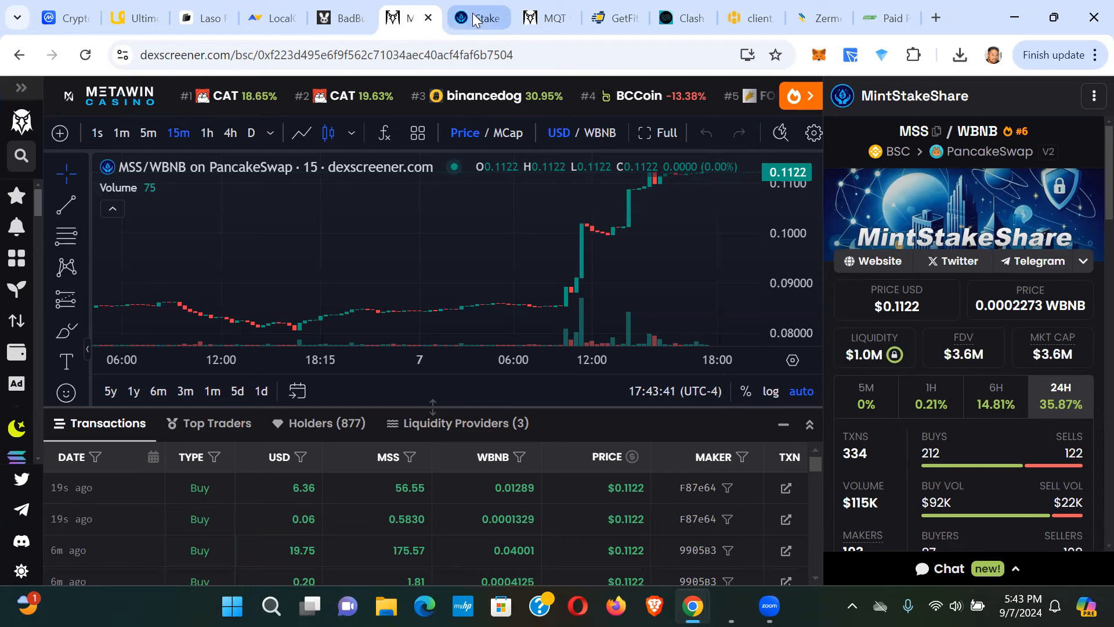
Switch to the mintstakeshare.com/stake tab showing 2.792K available MSS
click(478, 18)
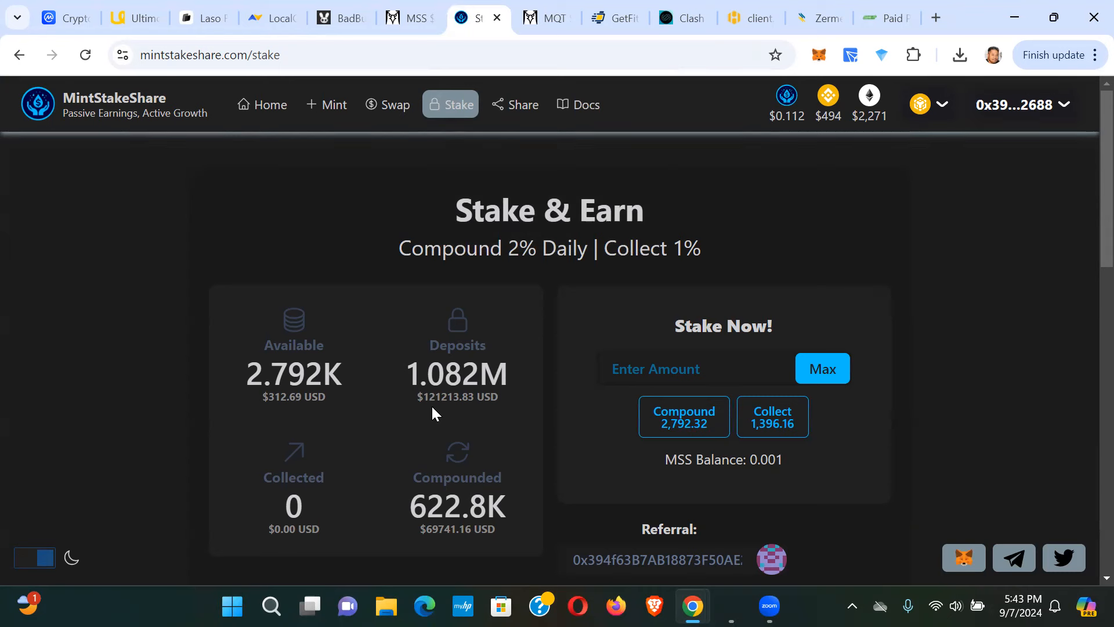
mouse_move(424, 414)
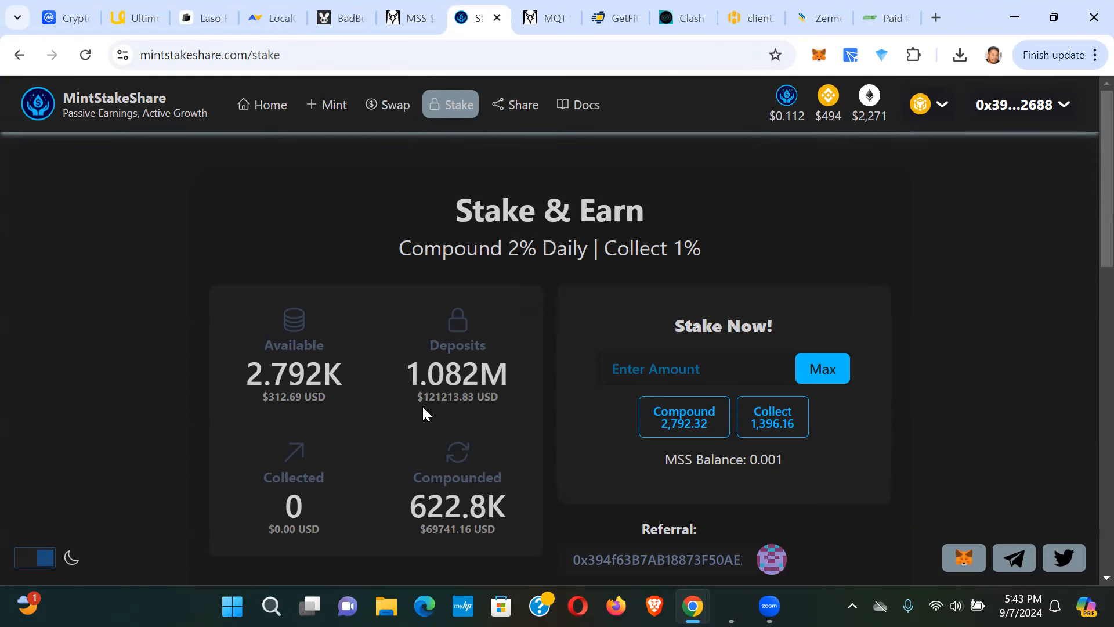
mouse_move(442, 409)
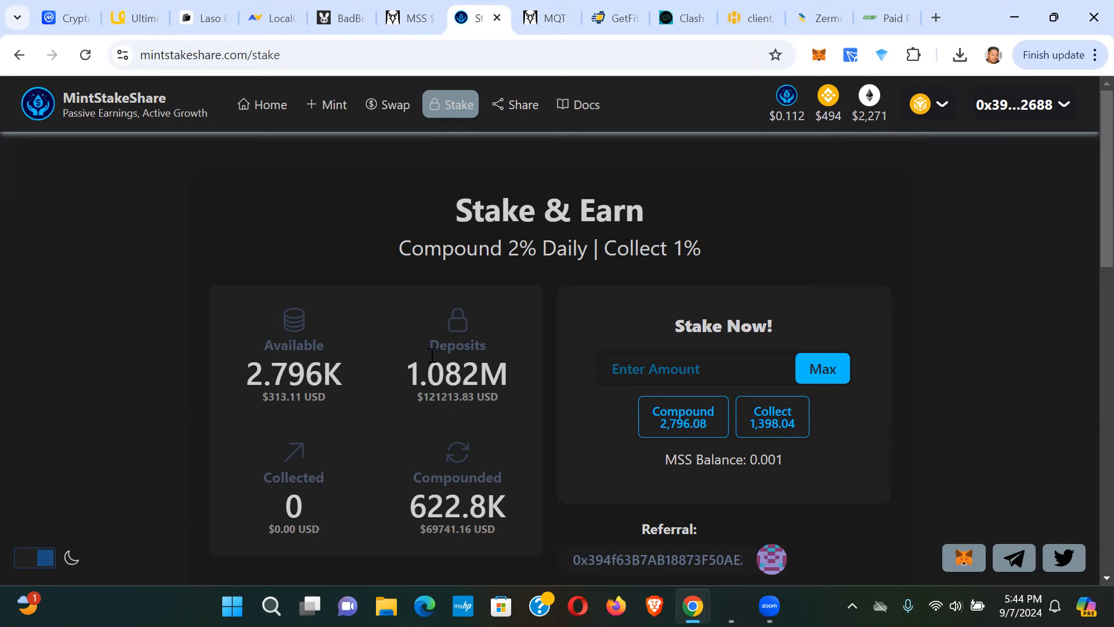
mouse_move(327, 104)
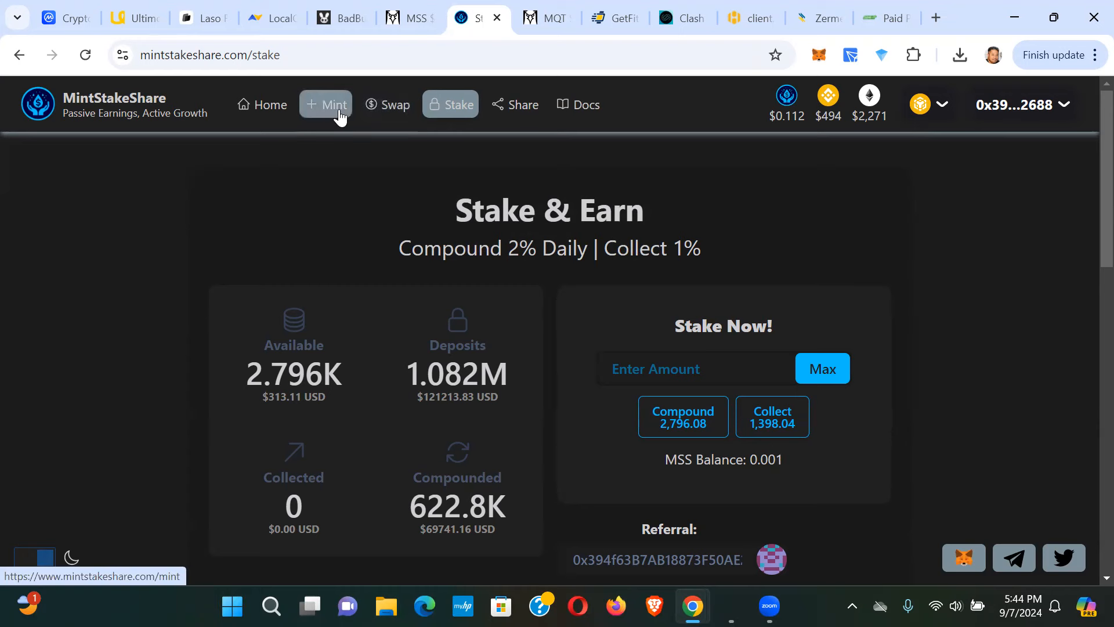
Browse the MintStakeShare Mint page prices, then return to Stake & Earn
click(326, 104)
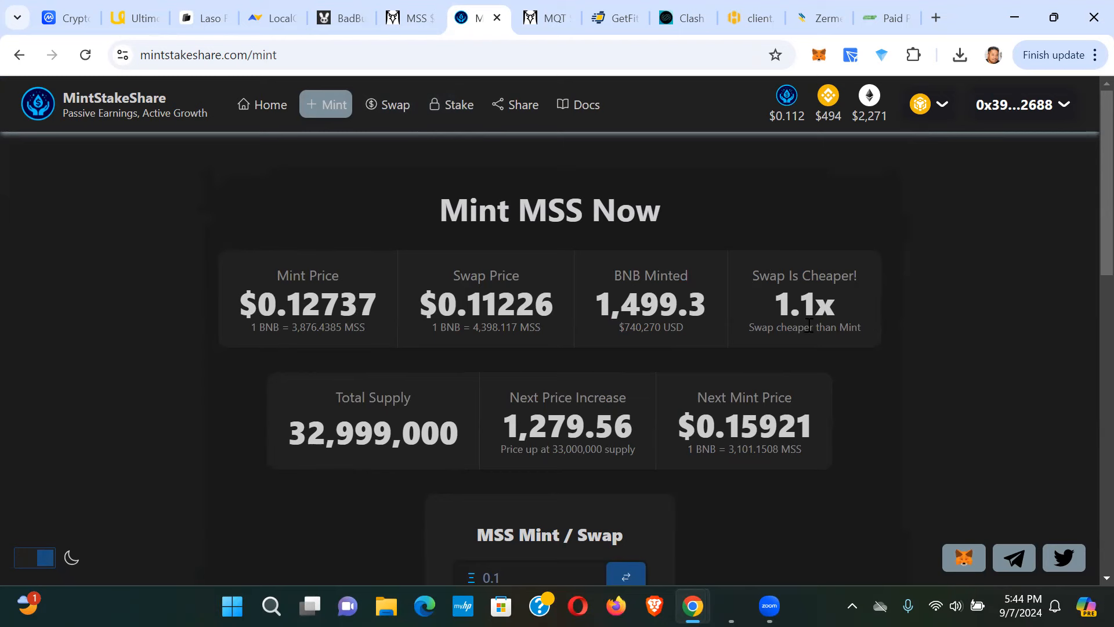
scroll(down, 3)
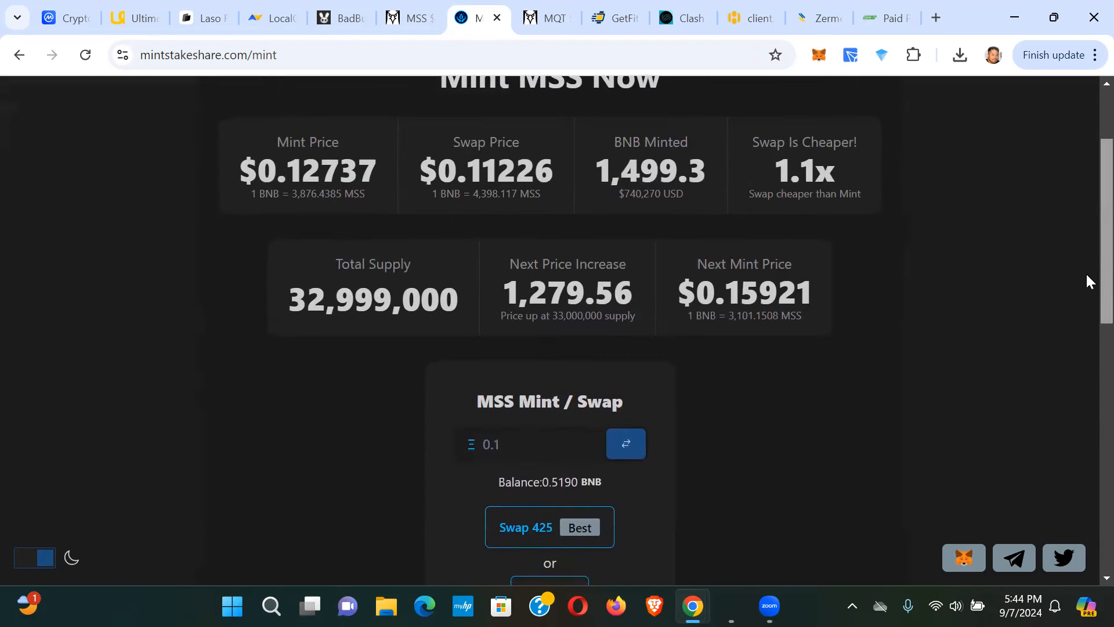
scroll(down, 3)
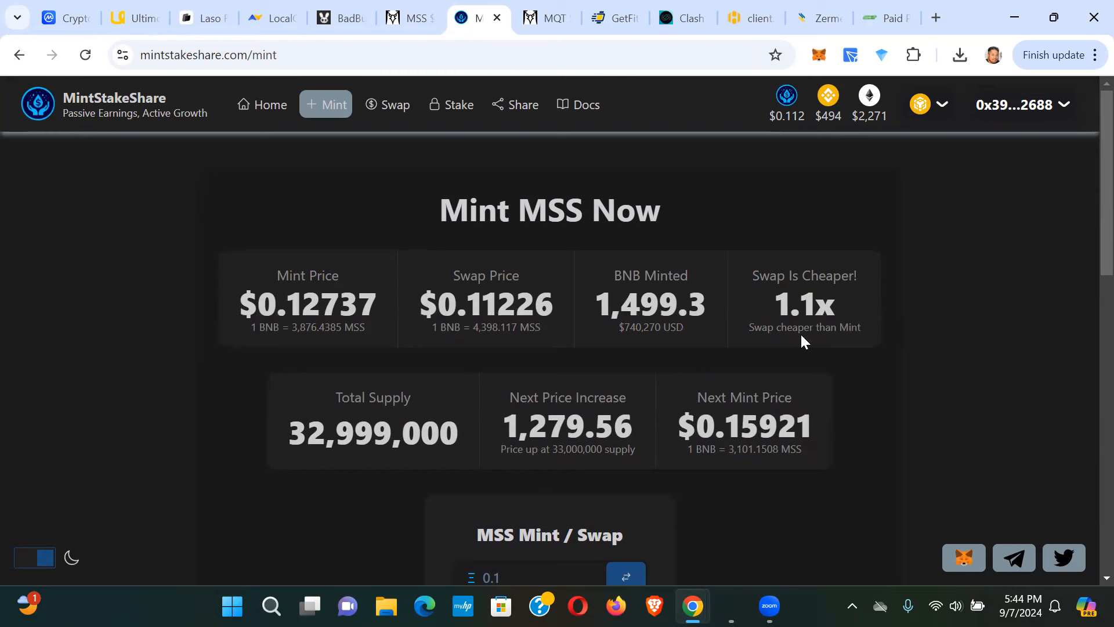
mouse_move(534, 172)
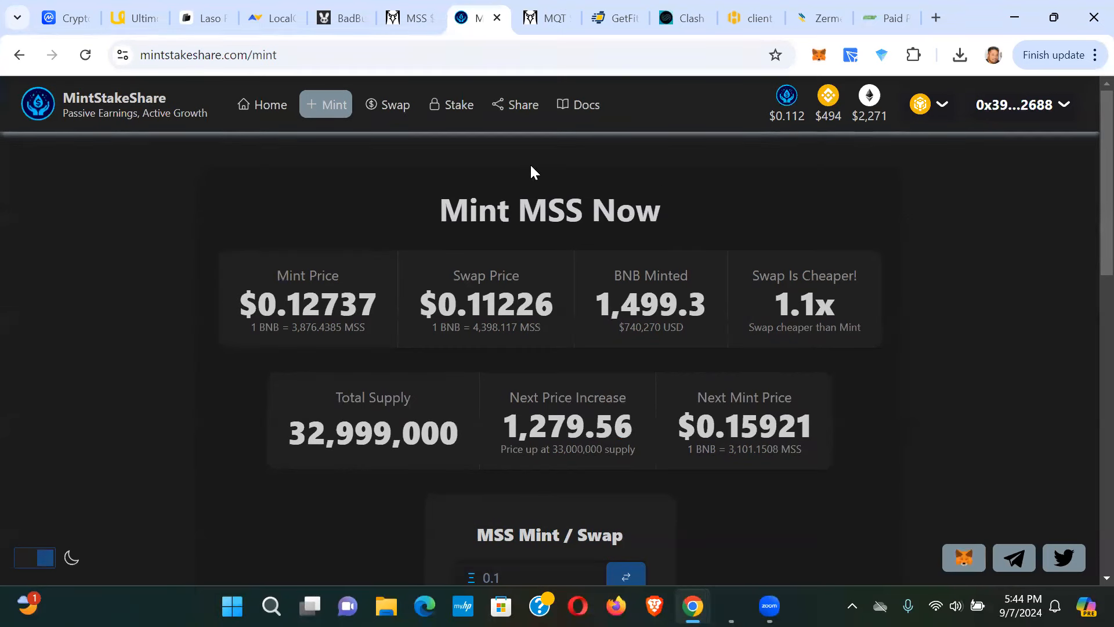
mouse_move(437, 154)
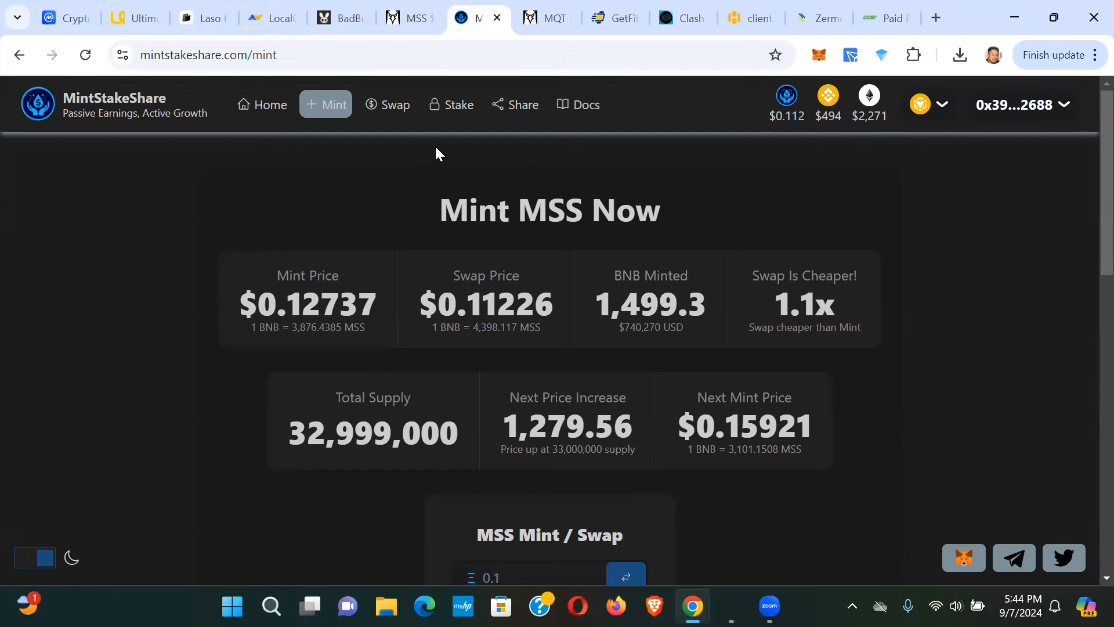
click(450, 104)
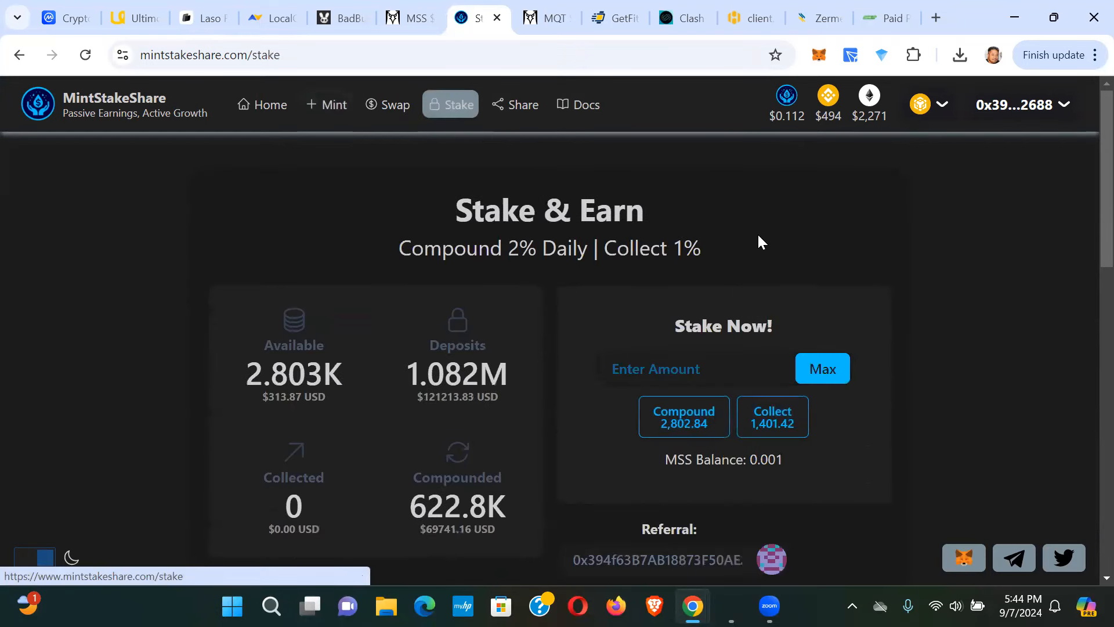
mouse_move(715, 189)
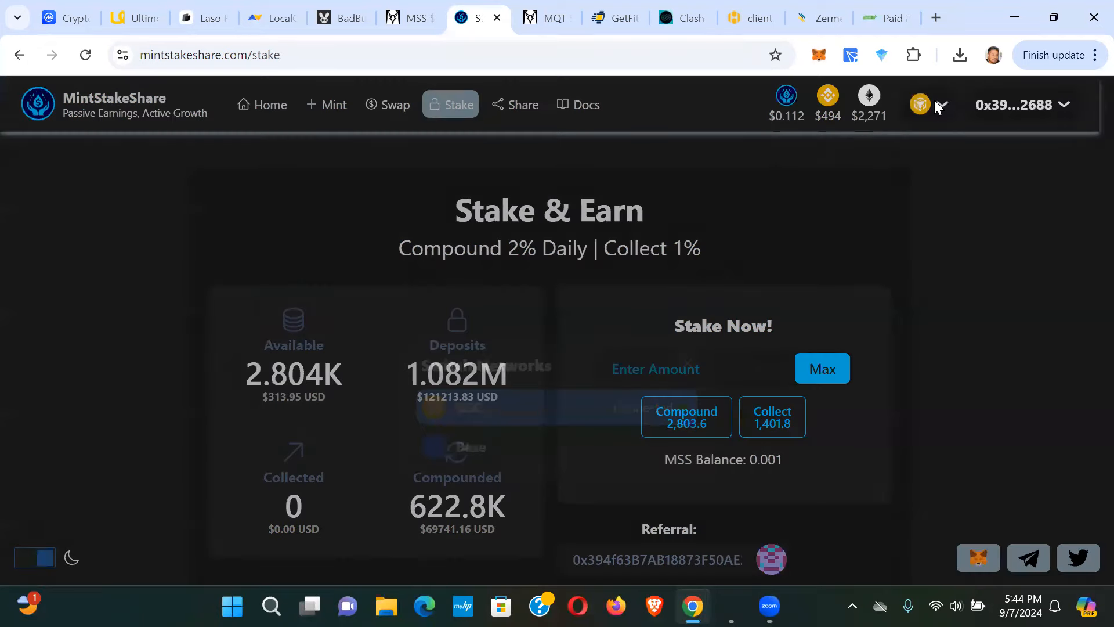
Show the Switch Networks list with BSC connected and Base as the alternative
click(918, 104)
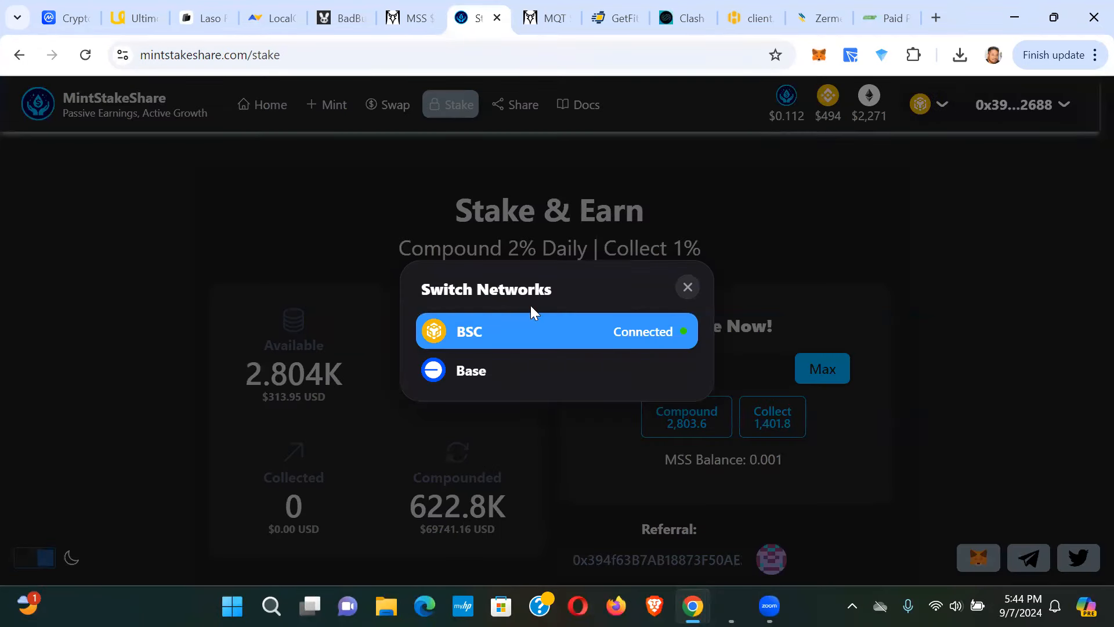
mouse_move(504, 370)
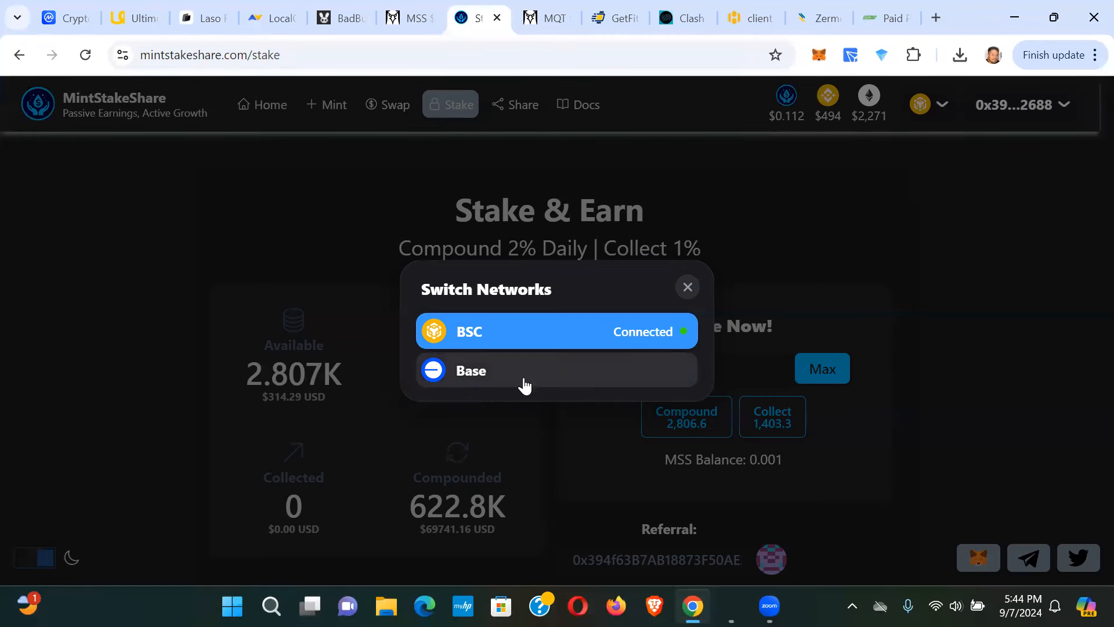
mouse_move(540, 376)
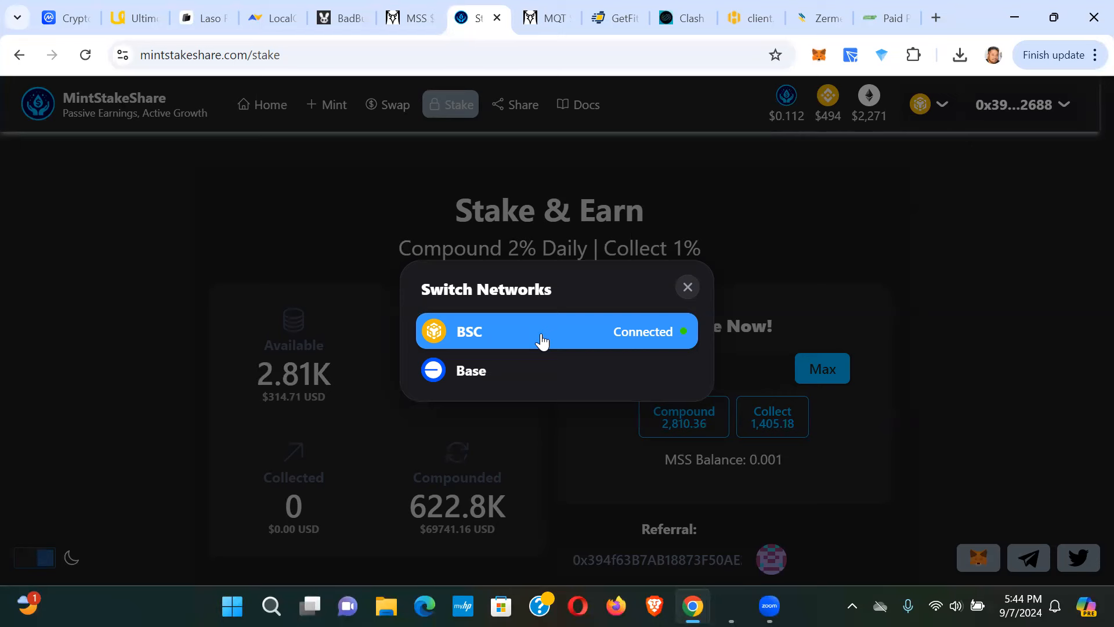
mouse_move(534, 339)
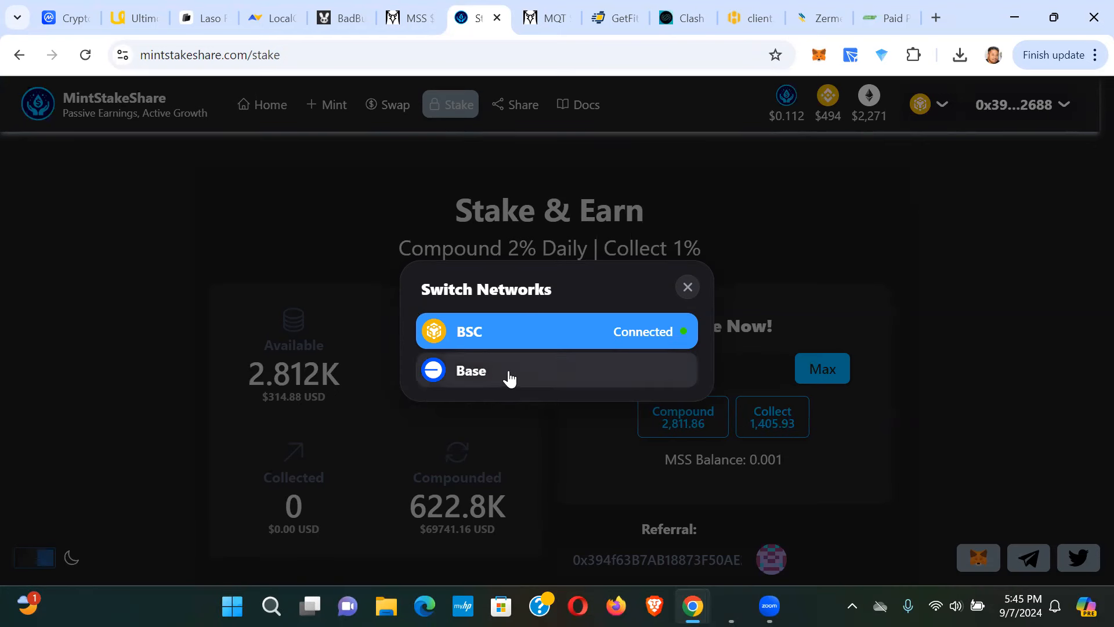
mouse_move(700, 208)
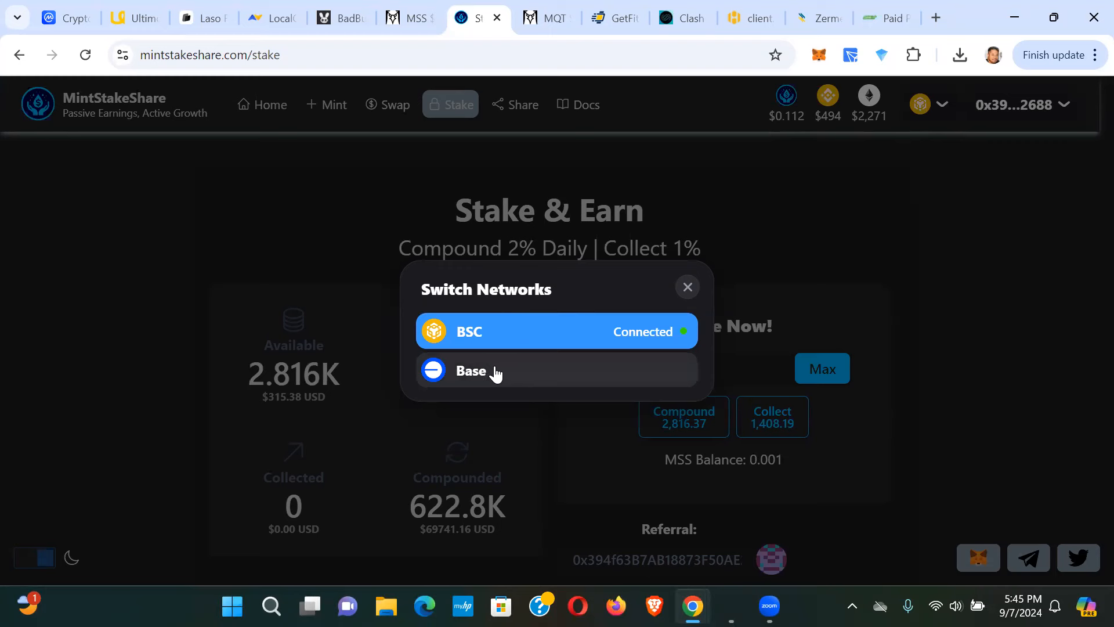
mouse_move(377, 339)
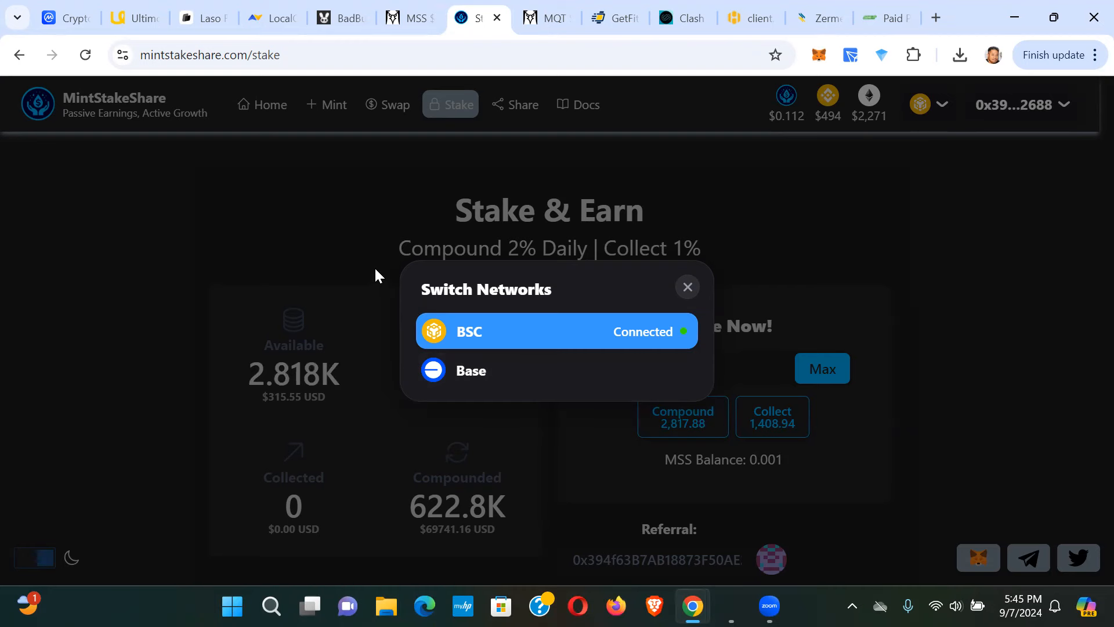
Close the Switch Networks dialog, staying on BSC with 2.818K available
click(686, 287)
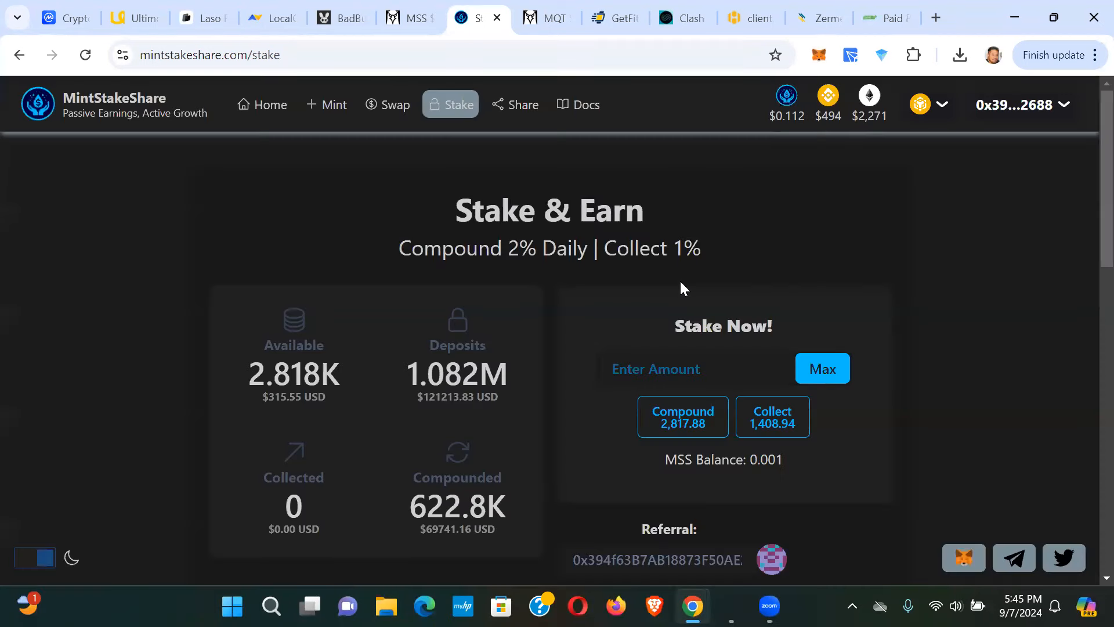
mouse_move(660, 226)
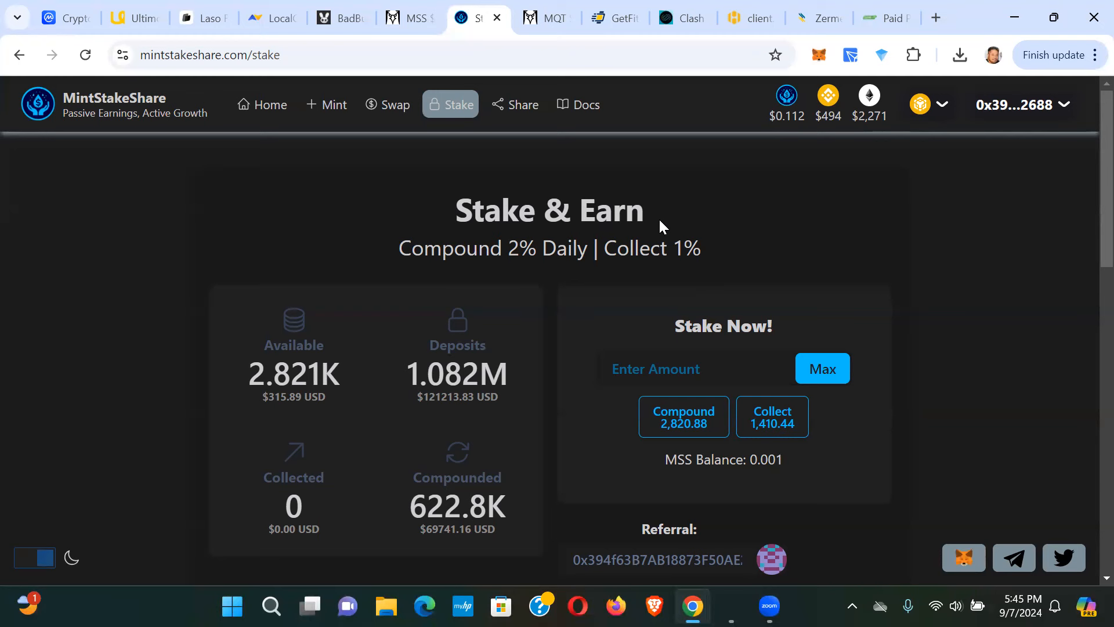
mouse_move(377, 218)
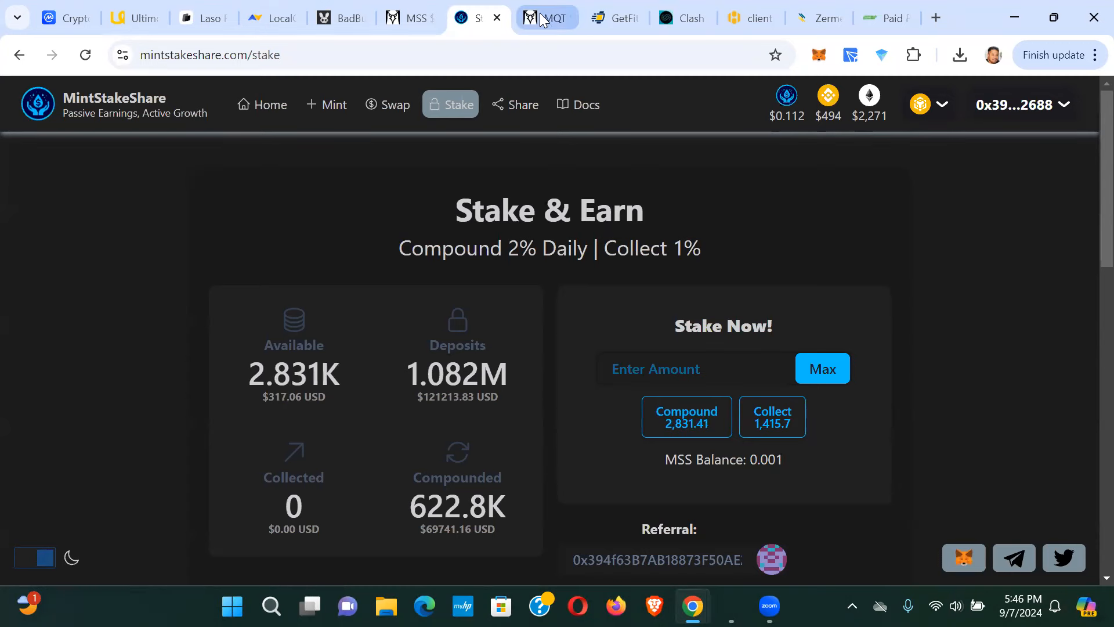
Switch to the DexScreener MoveQuest MQT/USDt Uniswap chart priced at $110.32
click(545, 18)
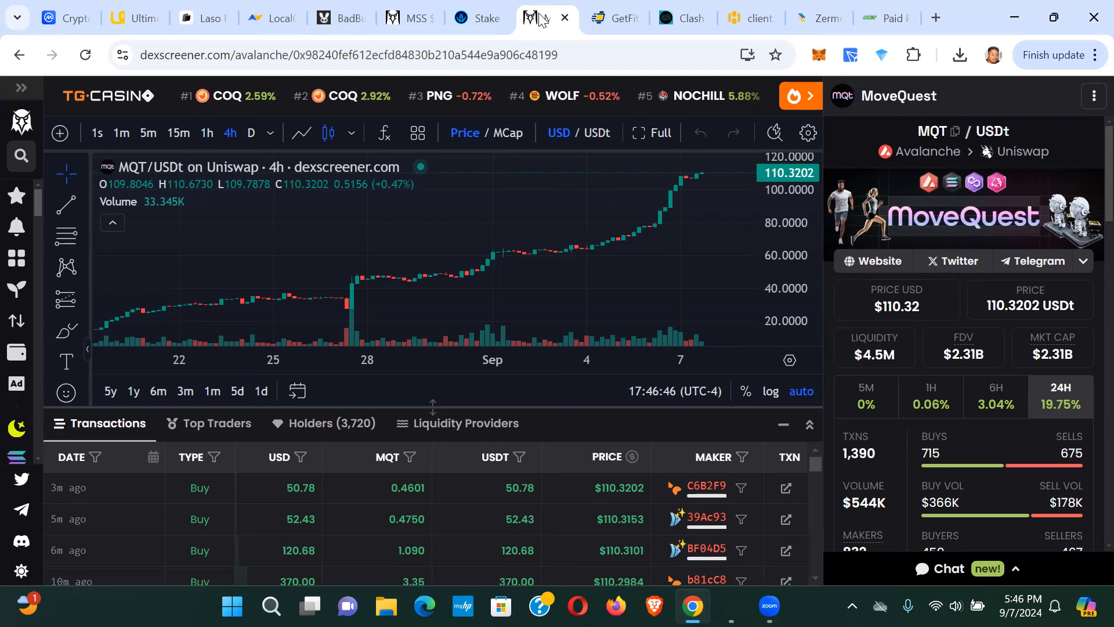
Switch to the CoinMarketCap tab, where Bitcoin leads the rankings at $54,027.67
click(64, 18)
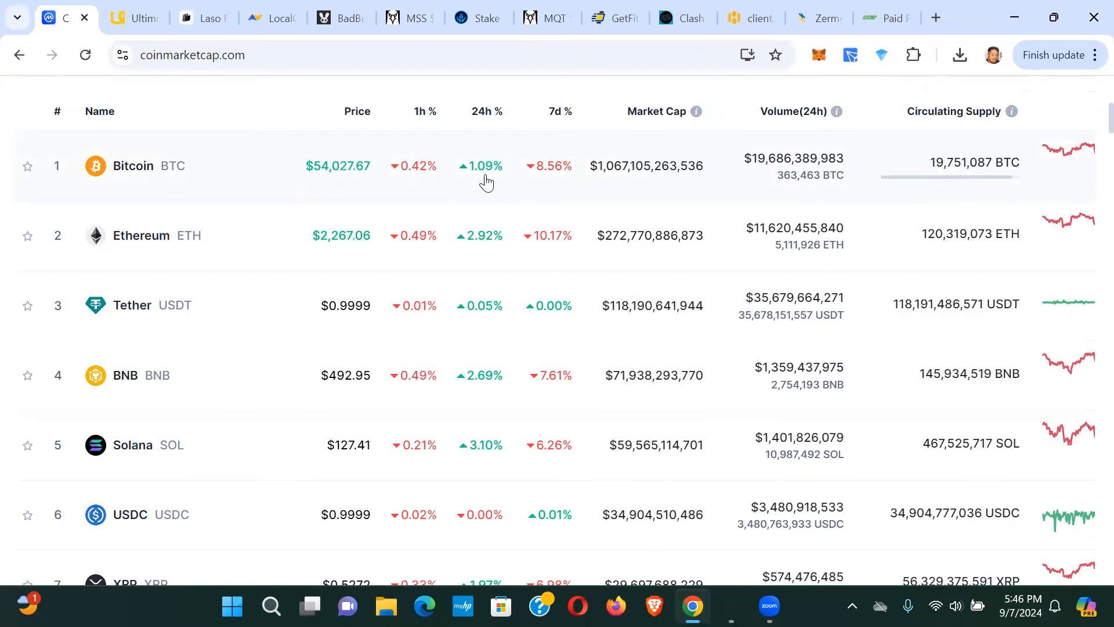
mouse_move(455, 262)
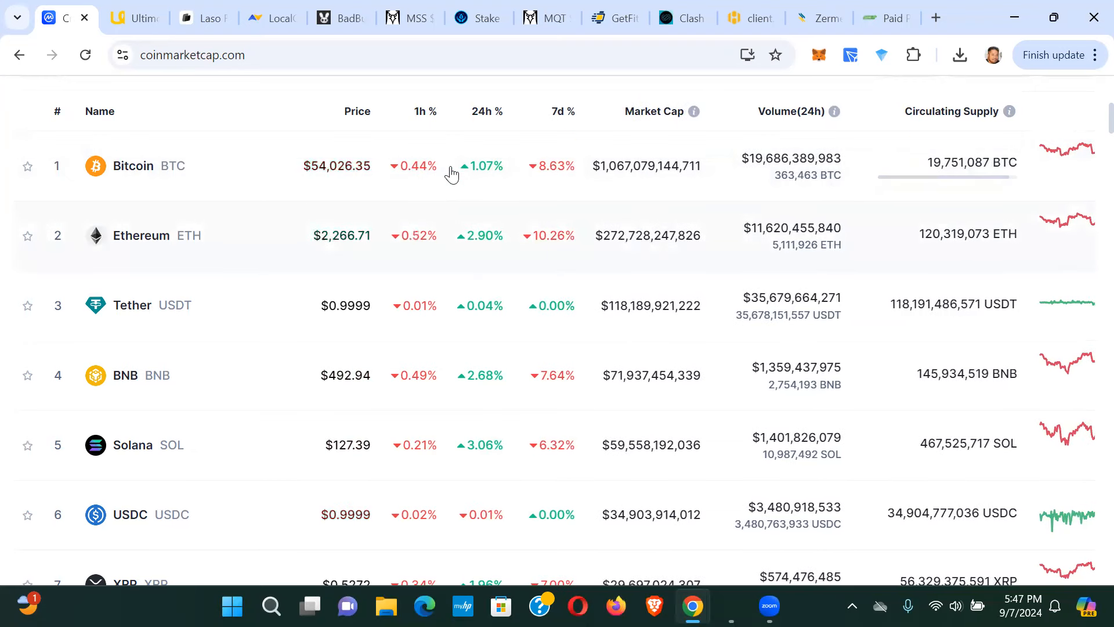
Return to the DexScreener MQT tab showing MoveQuest MQT/USDt at $110.32
click(402, 18)
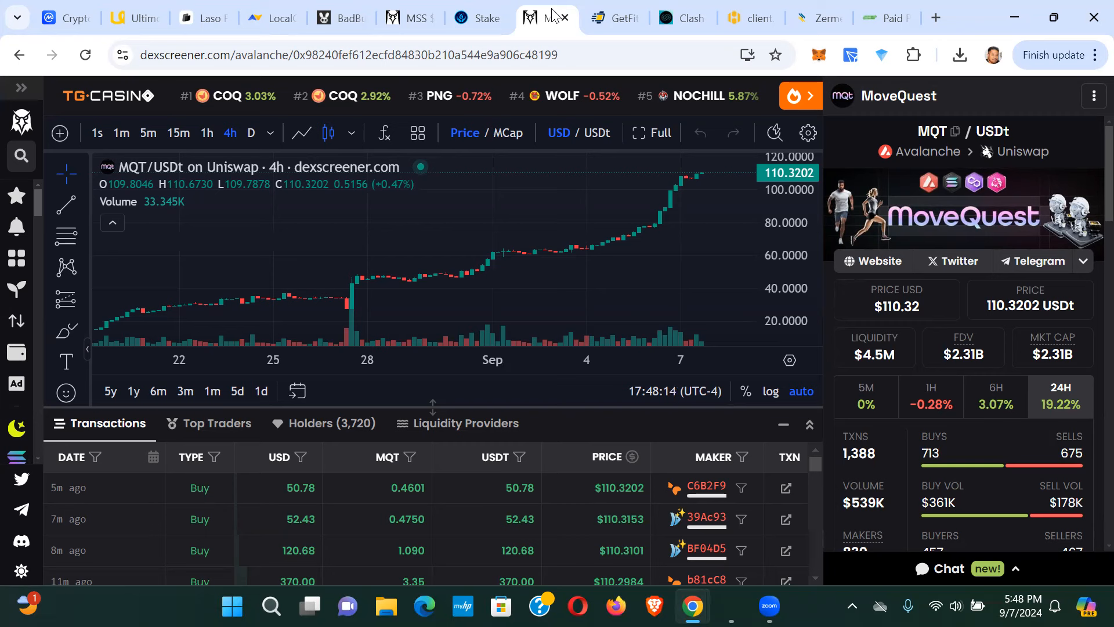
mouse_move(614, 18)
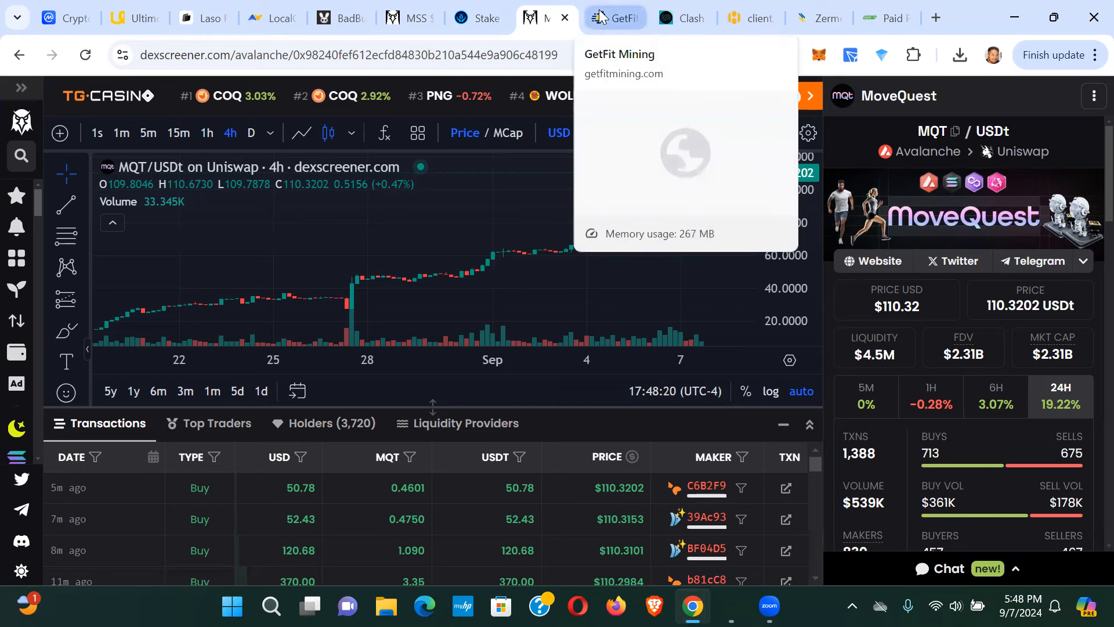
Switch to the GetFit Mining tab on the way to the Clash Node homepage
click(613, 18)
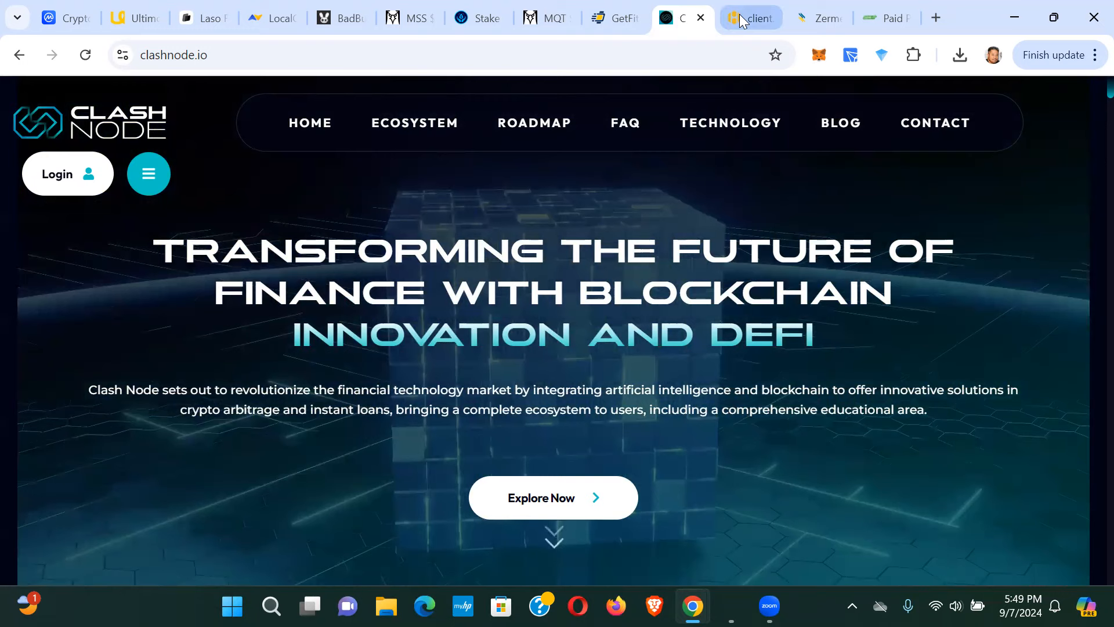
View the BitHarvest dashboard's 998.94 USDT balance, then move to the Zermex tab
click(749, 18)
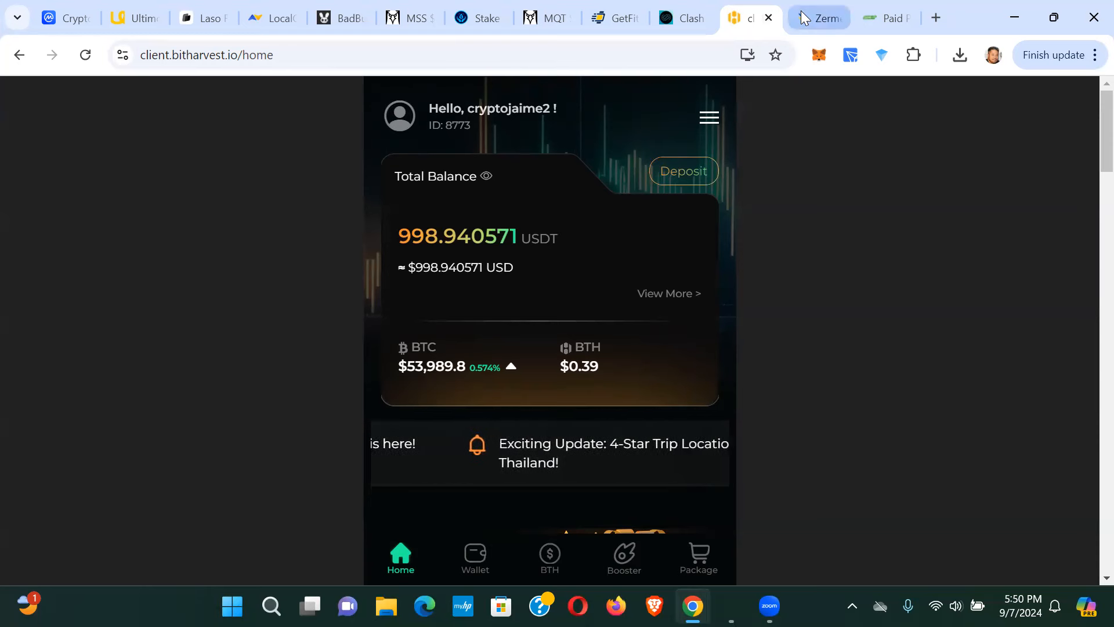
click(818, 17)
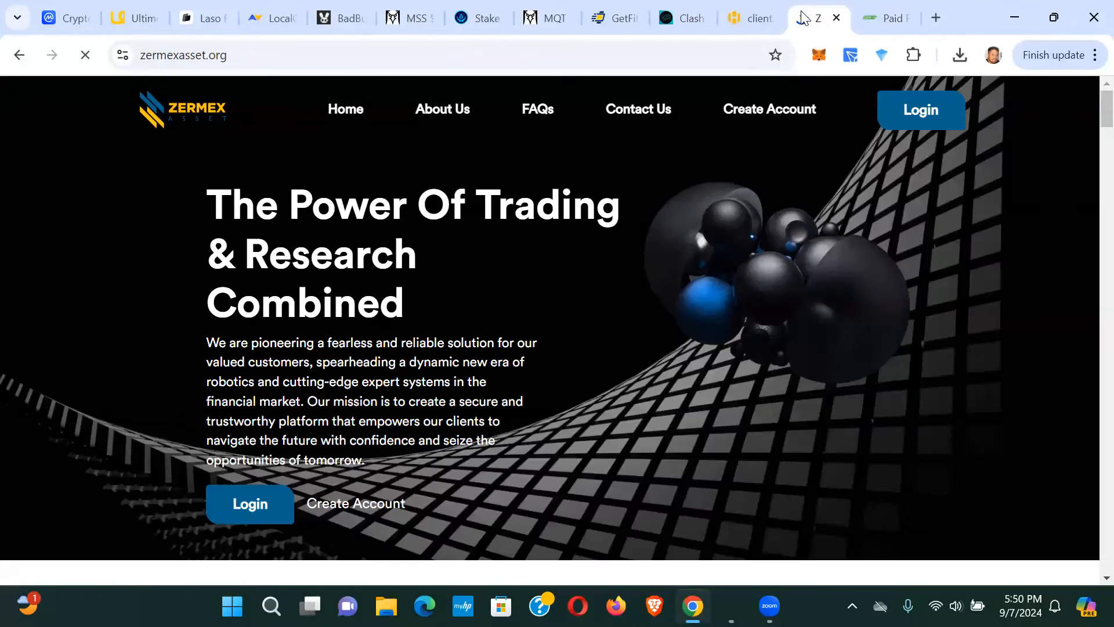
Click on the Zermex homepage, then switch to the Paid Per Letter SendIt Academy tab
click(85, 54)
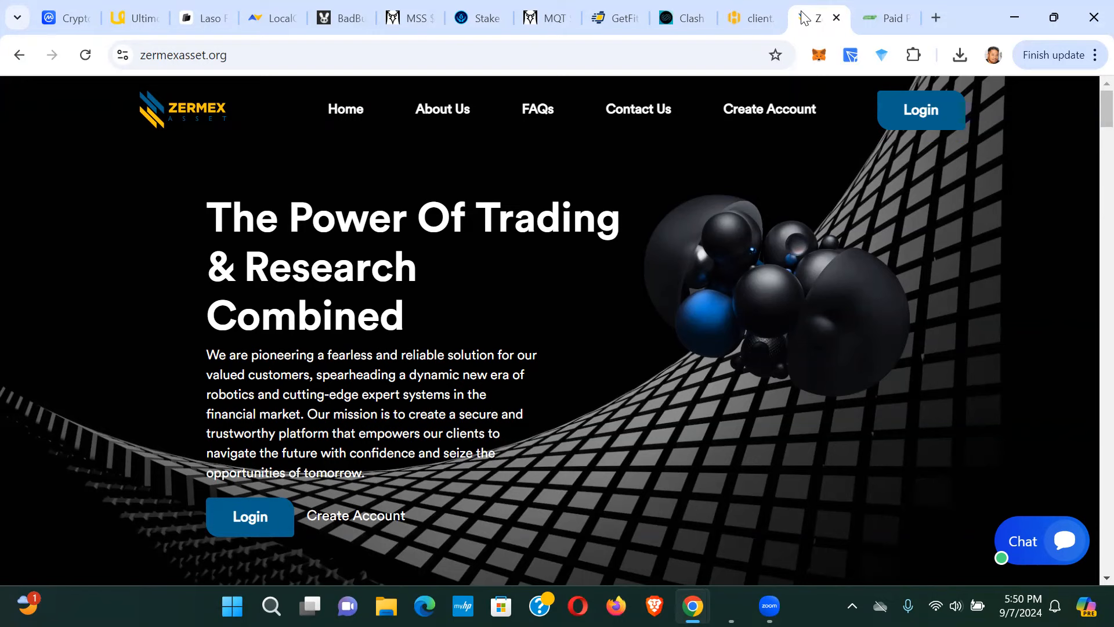
click(885, 18)
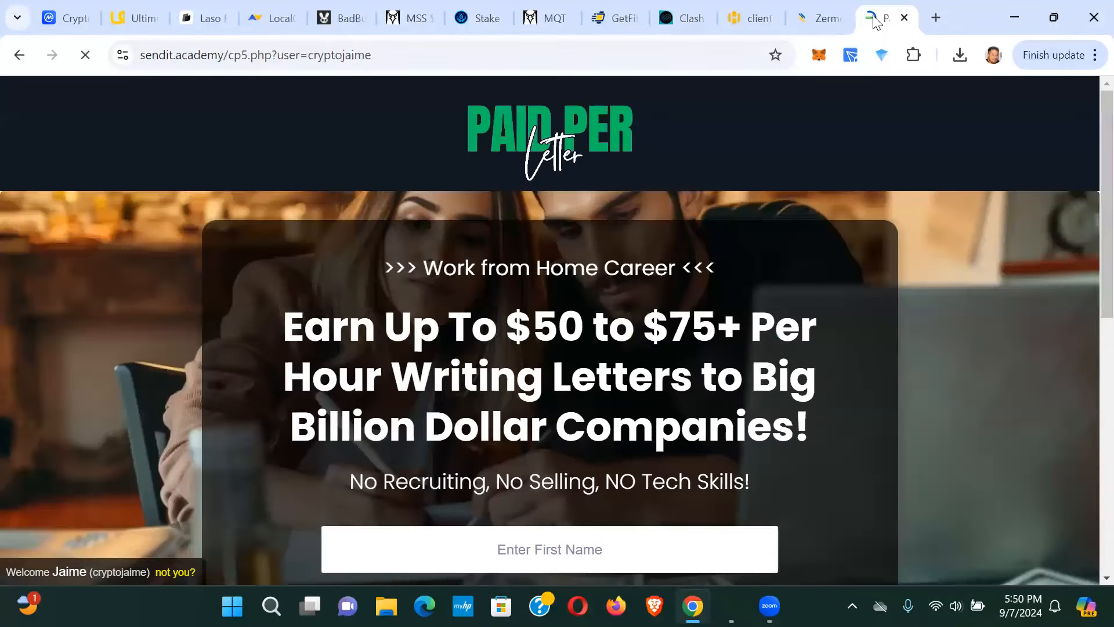